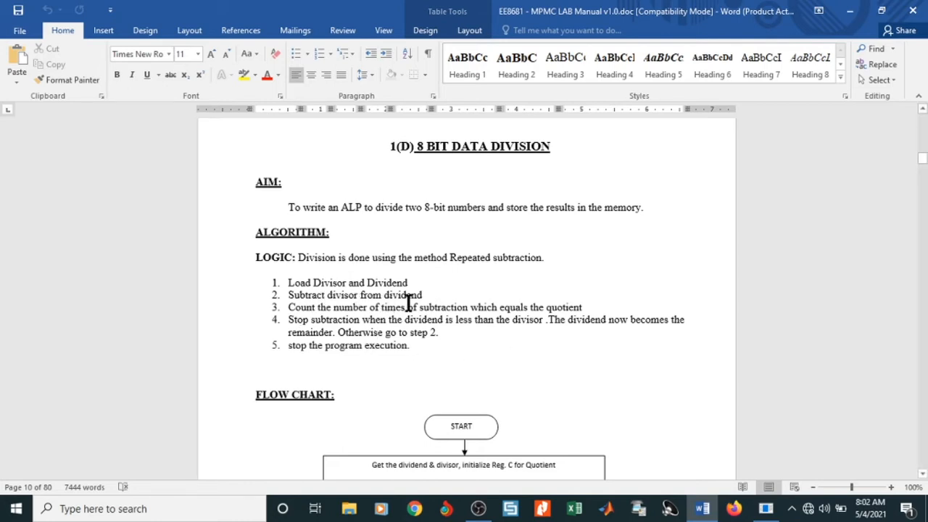
Enter 4100H as the load address for the assembled division program
scroll("down", 3)
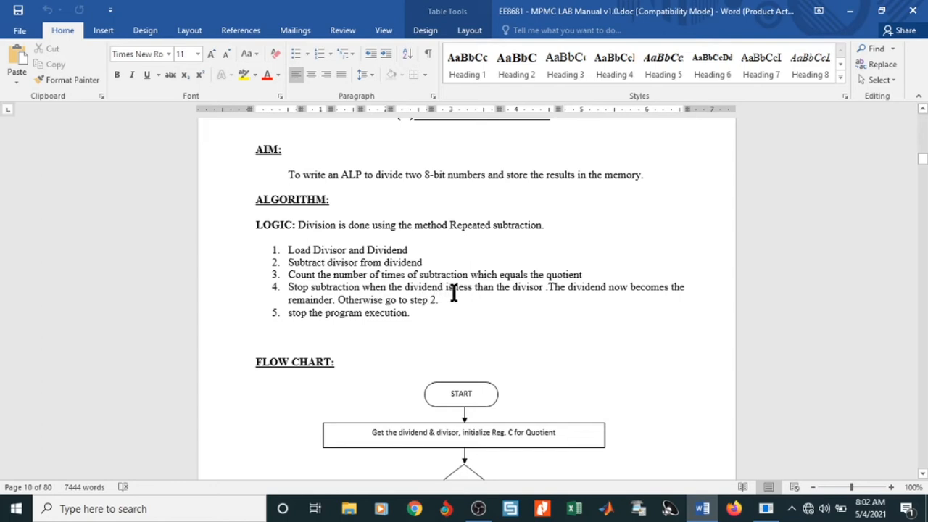
mouse_move(543, 303)
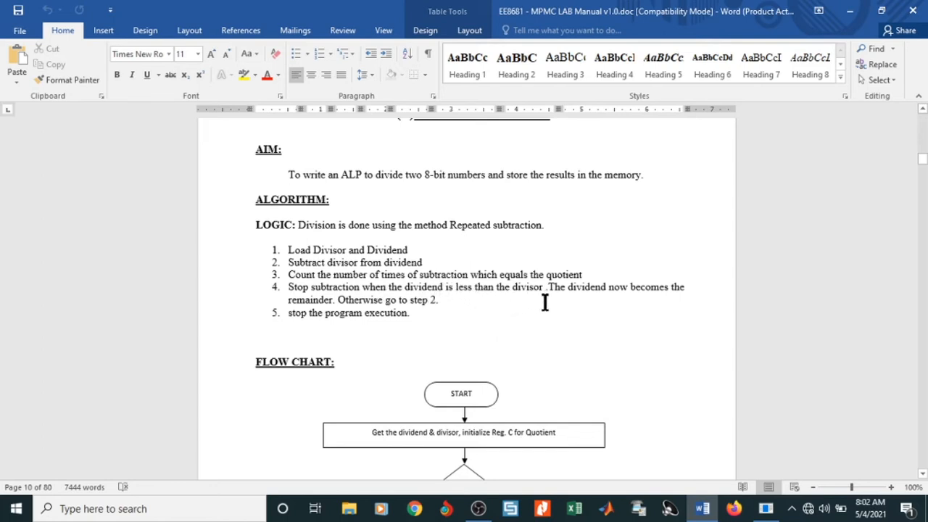
mouse_move(670, 297)
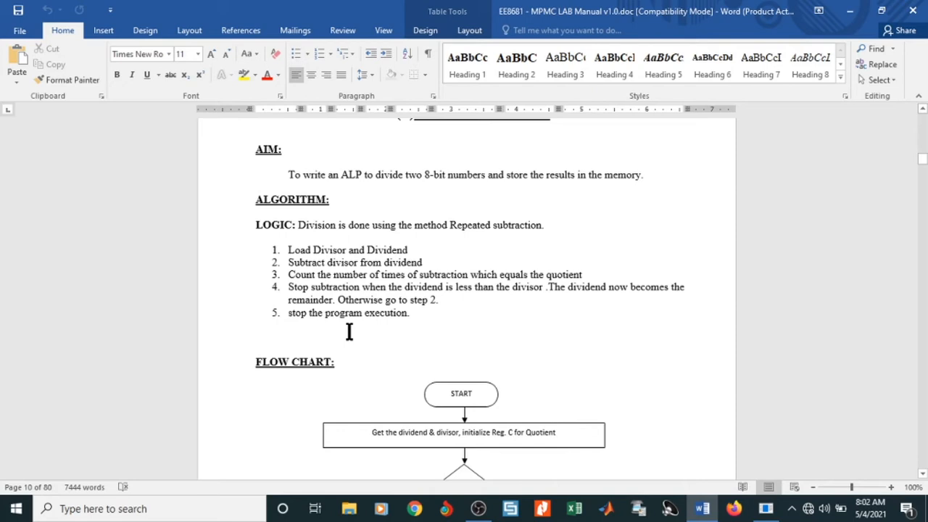
scroll("down", 3)
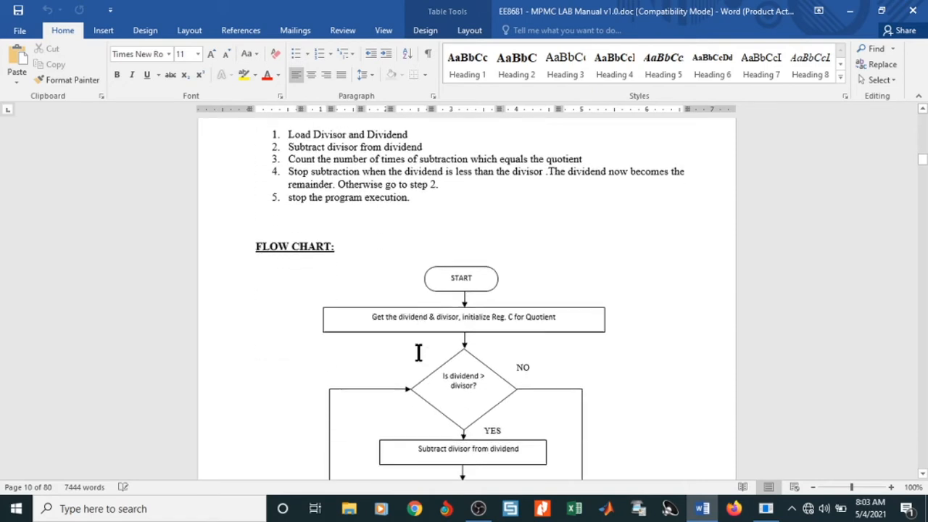
scroll("down", 3)
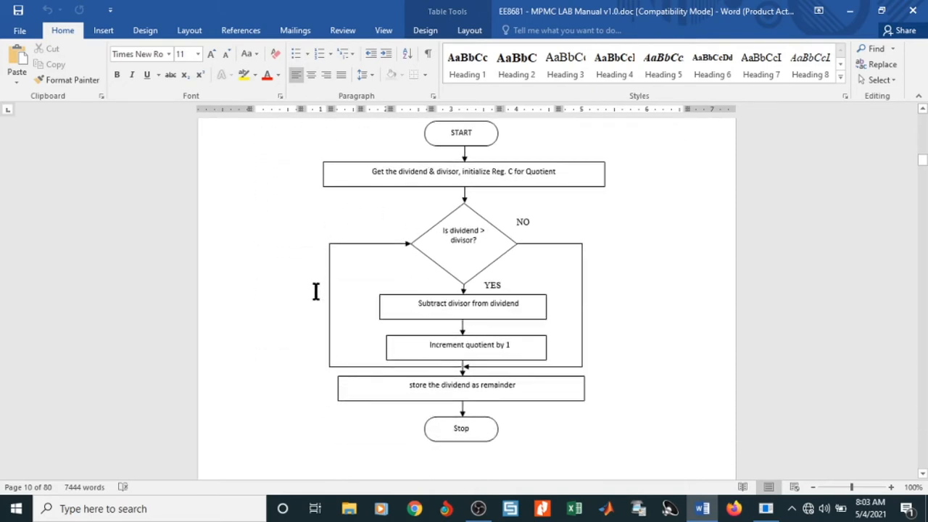
mouse_move(492, 183)
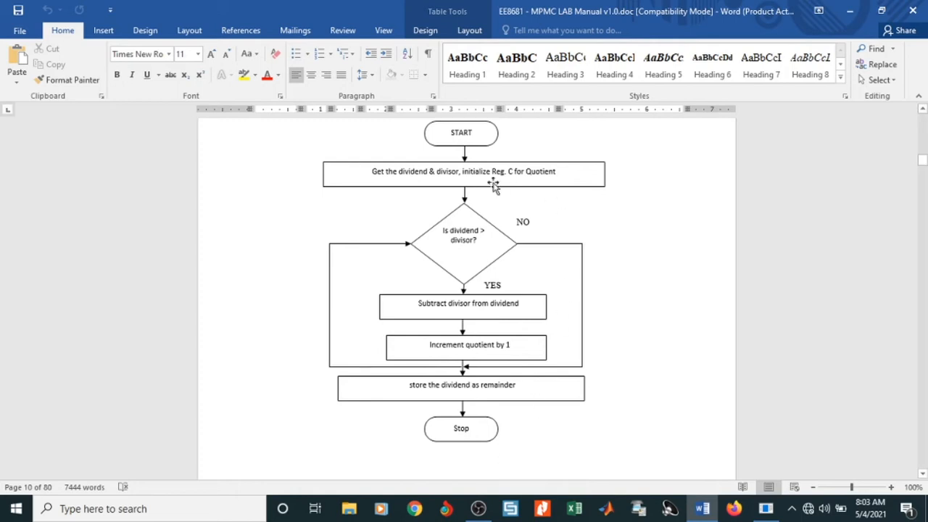
mouse_move(456, 202)
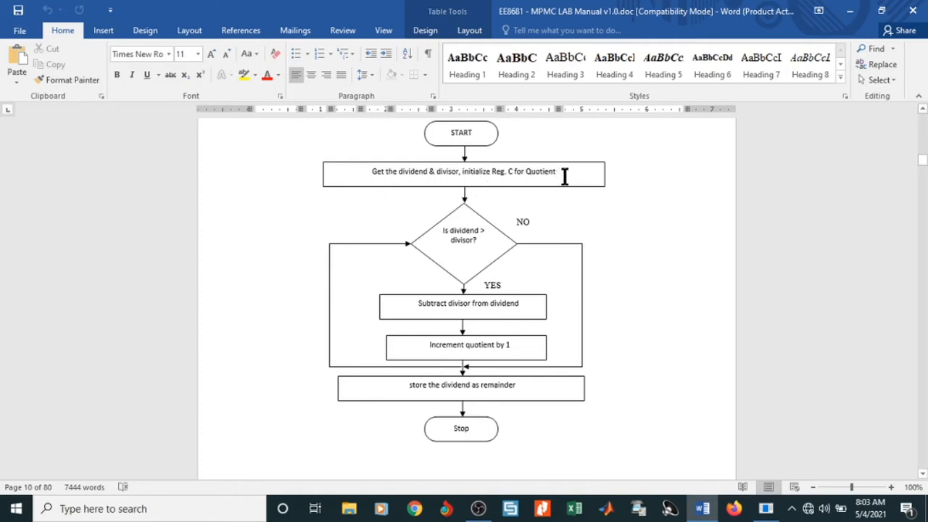
mouse_move(464, 238)
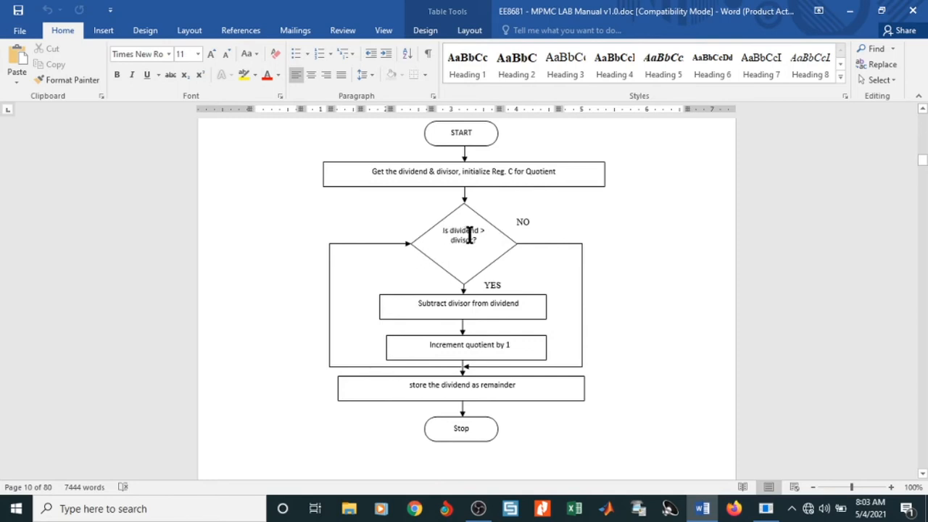
mouse_move(475, 264)
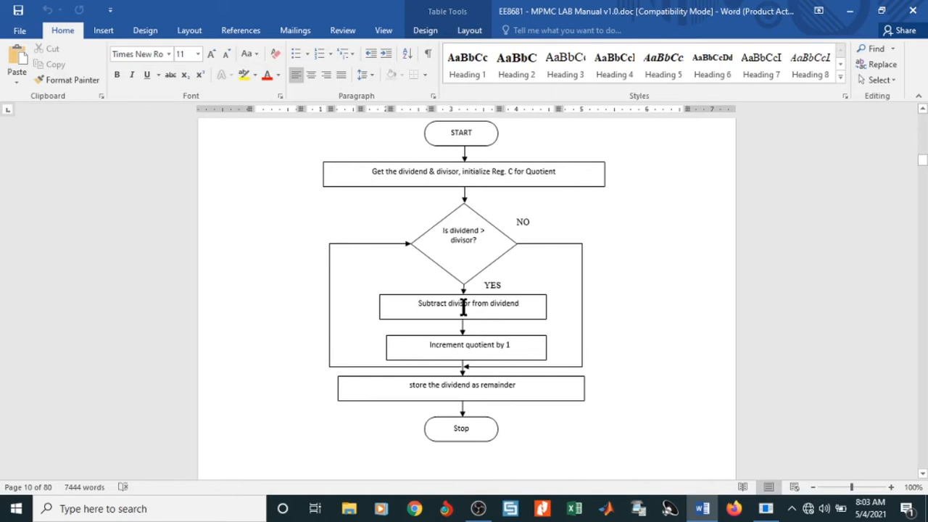
mouse_move(501, 310)
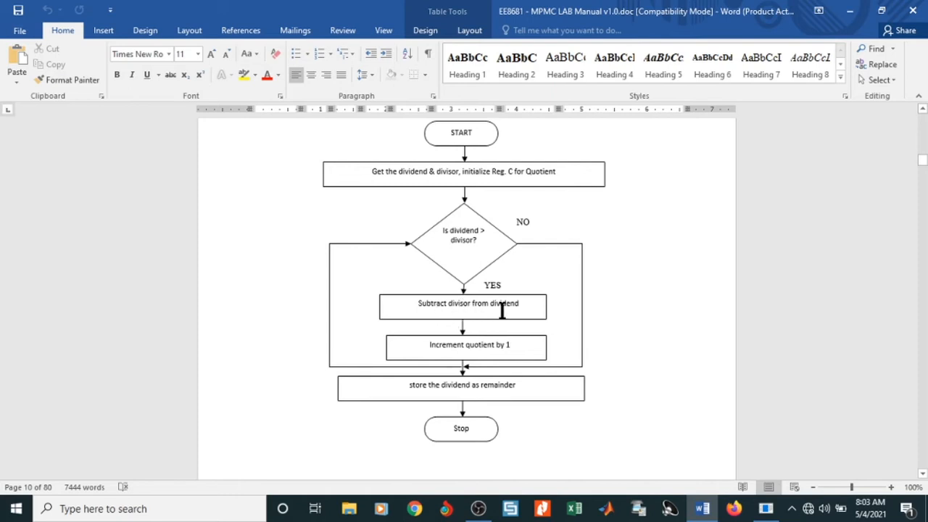
mouse_move(505, 362)
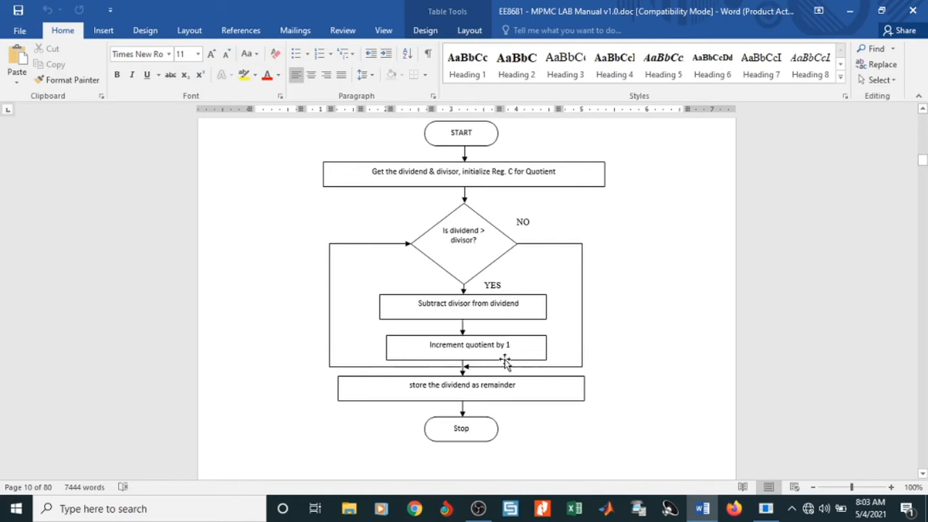
mouse_move(320, 348)
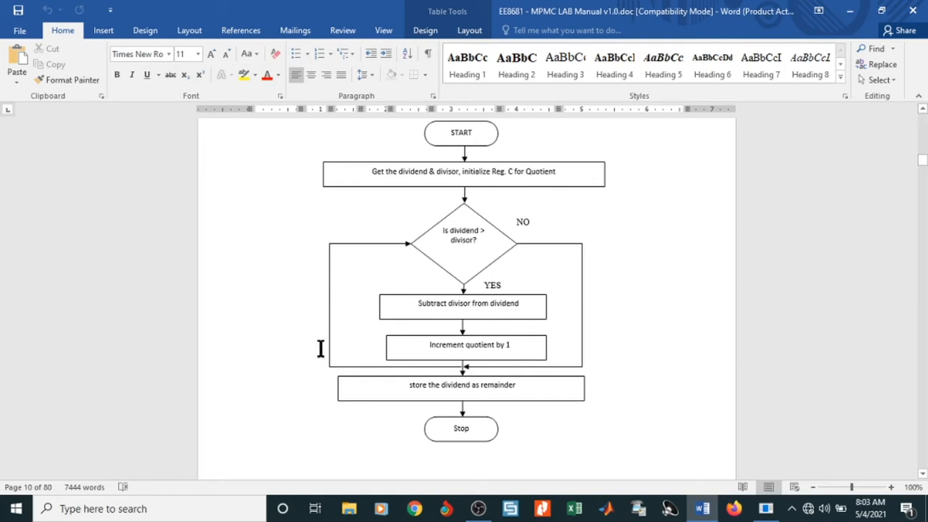
mouse_move(336, 362)
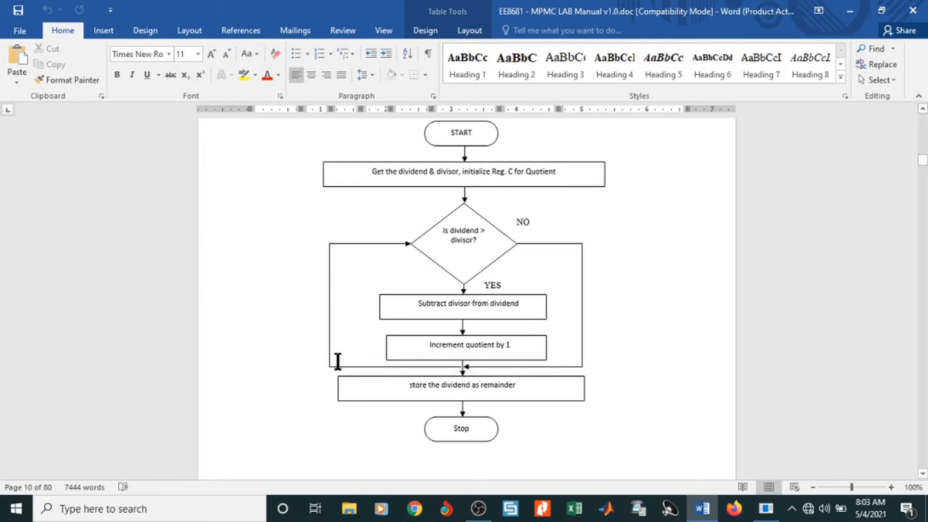
mouse_move(412, 253)
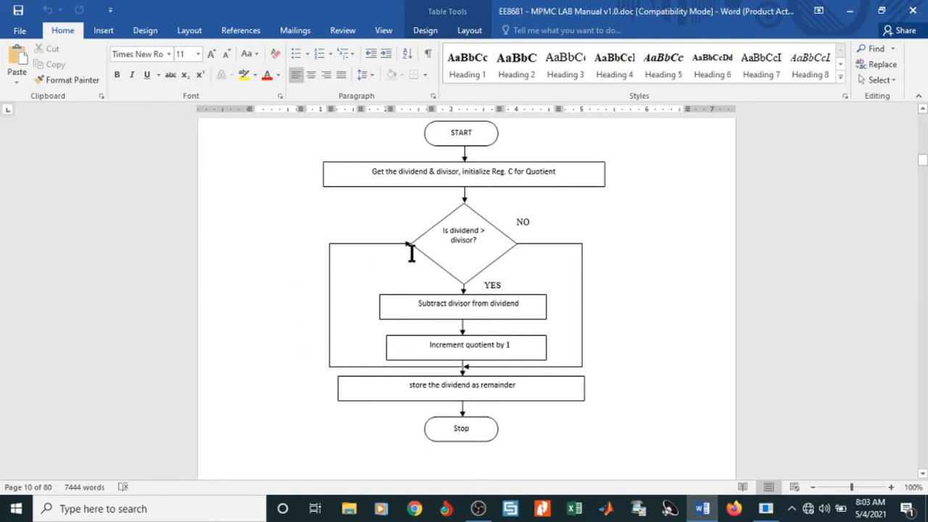
mouse_move(520, 245)
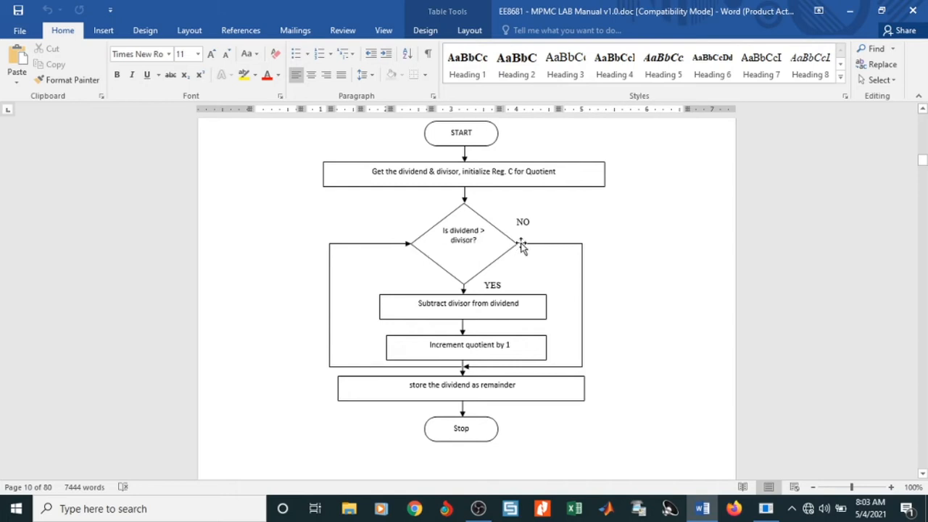
mouse_move(507, 243)
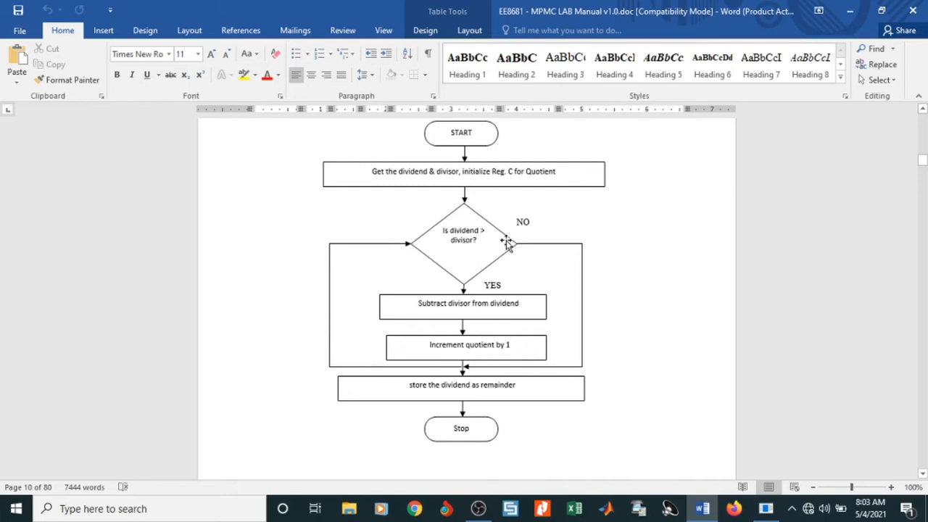
mouse_move(507, 249)
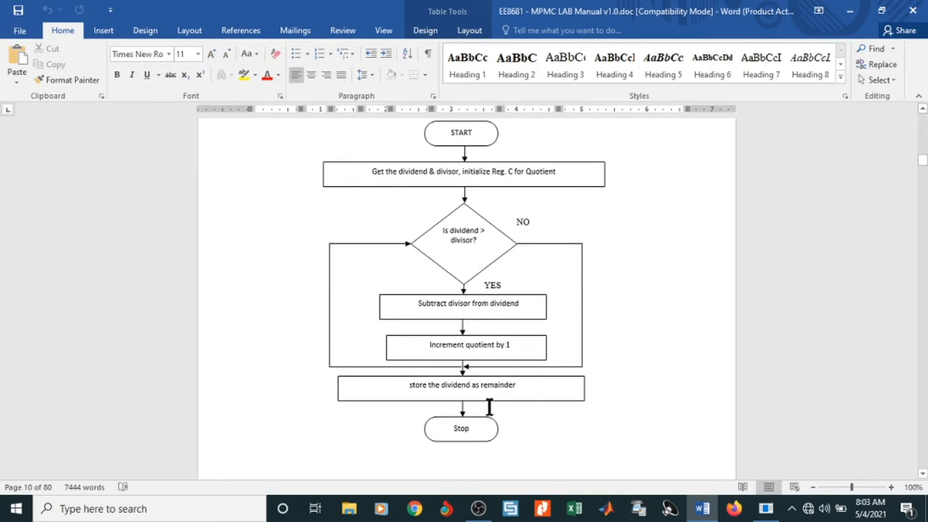
scroll("down", 3)
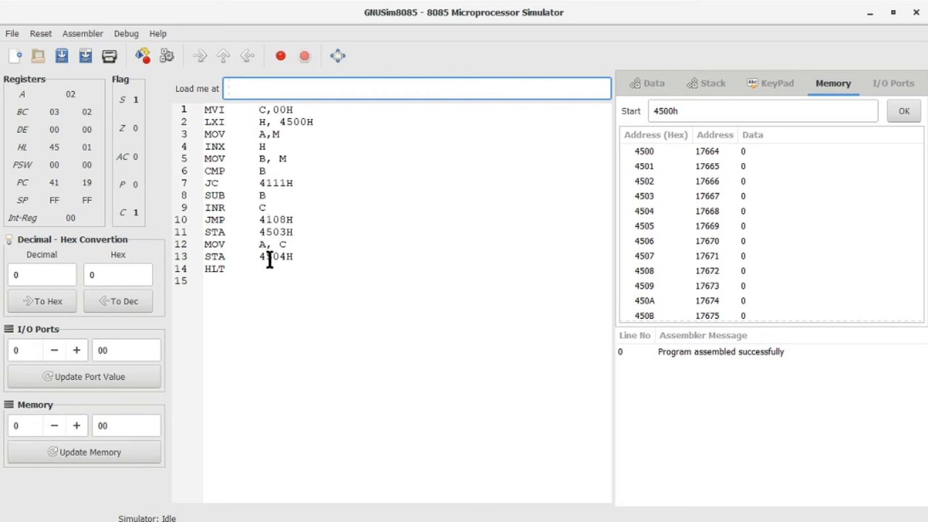
mouse_move(238, 243)
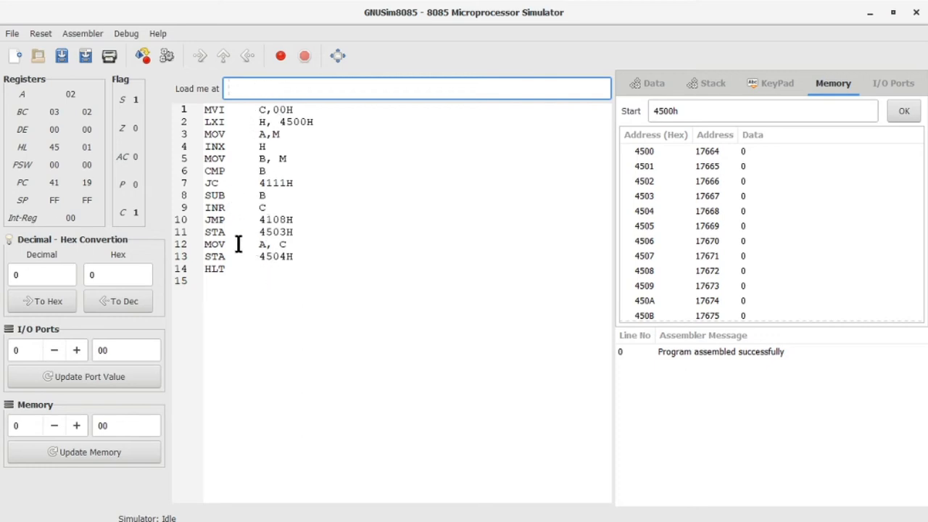
mouse_move(255, 194)
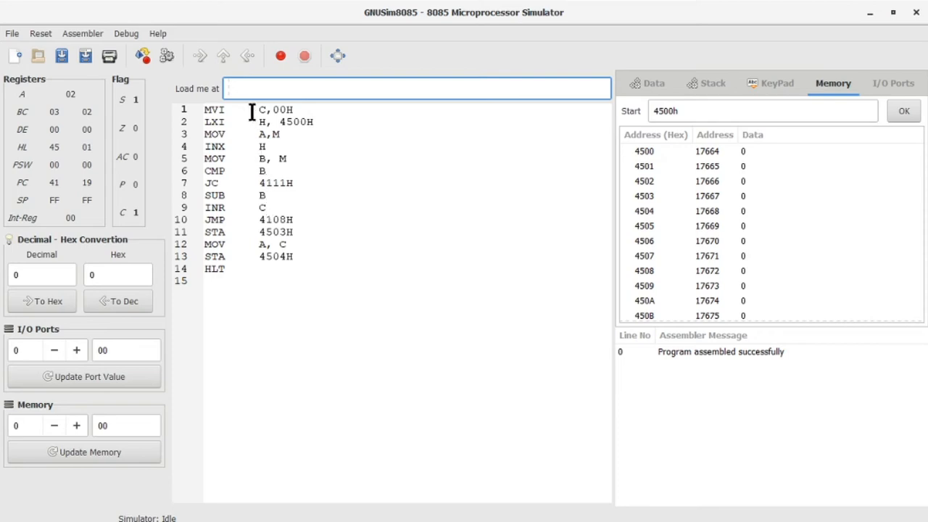
type("4100")
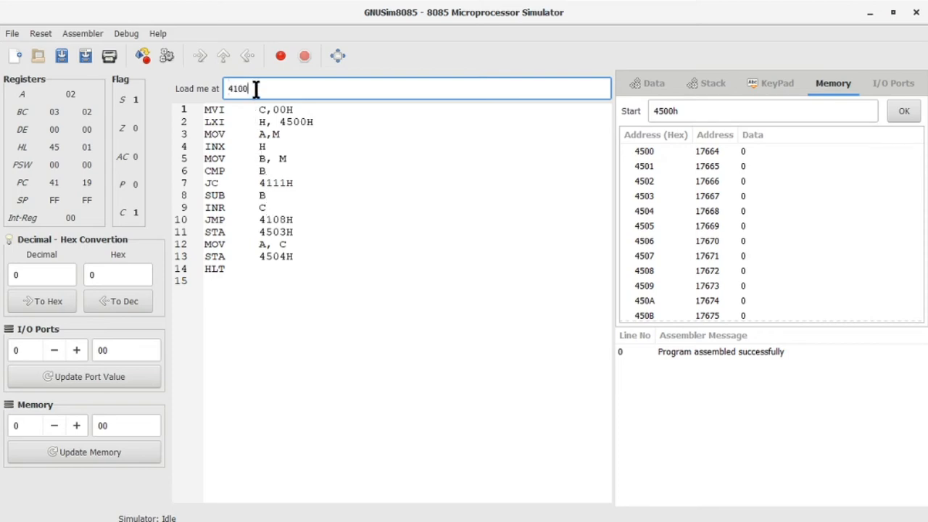
type("H")
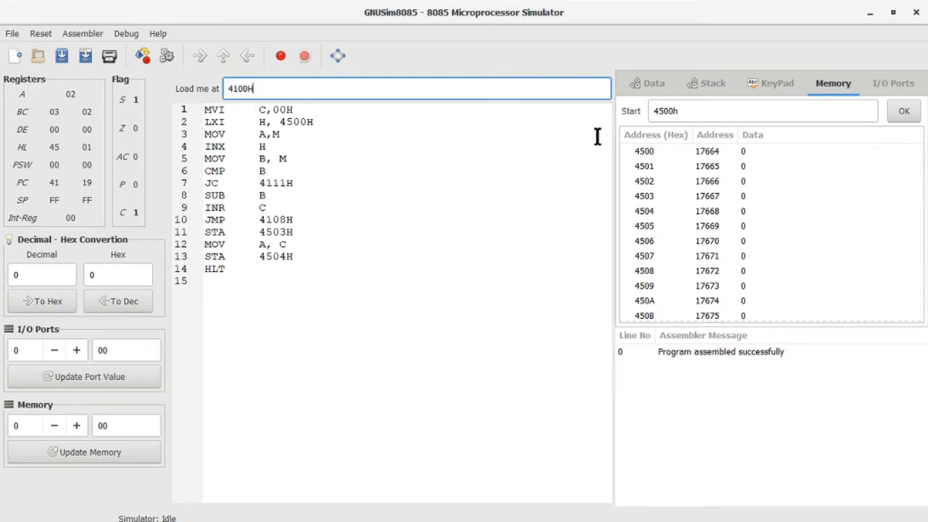
Store dividend 7 at 4500H and divisor 3 at 4501H in memory
left_click(742, 151)
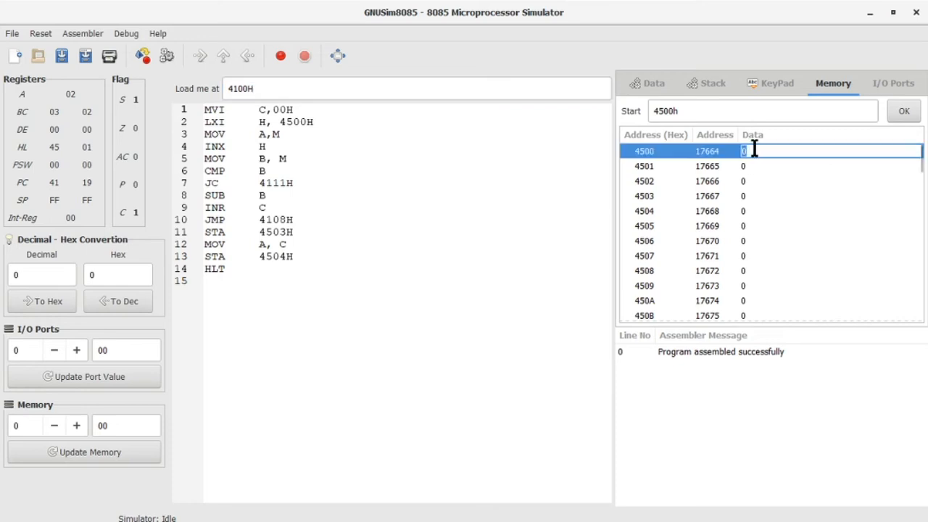
type("7")
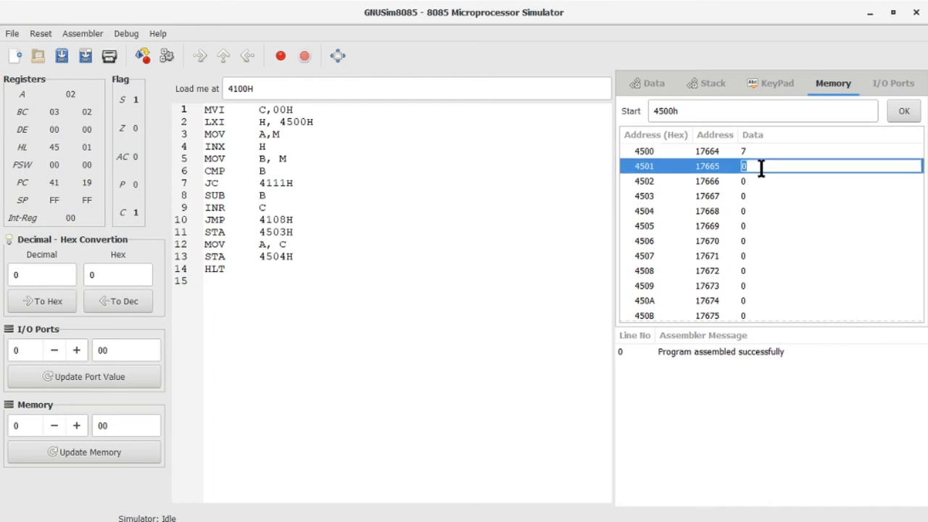
type("3")
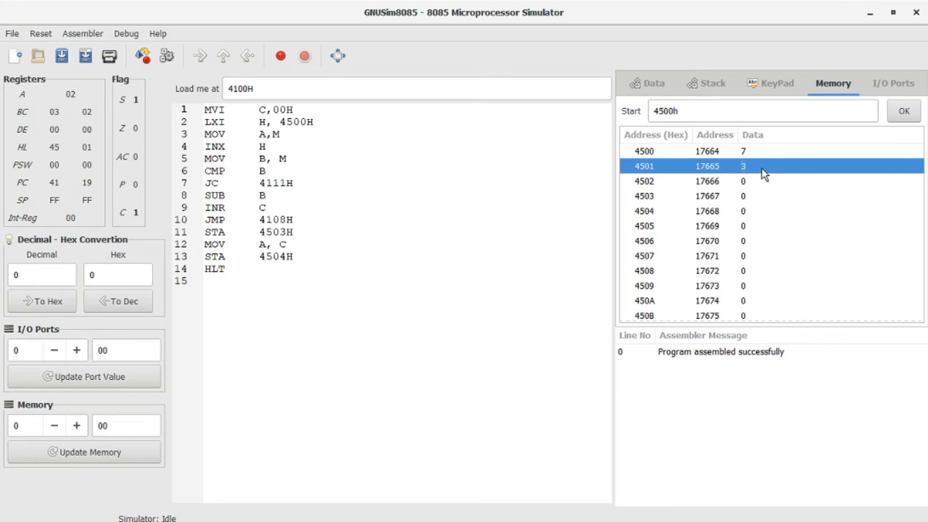
mouse_move(747, 232)
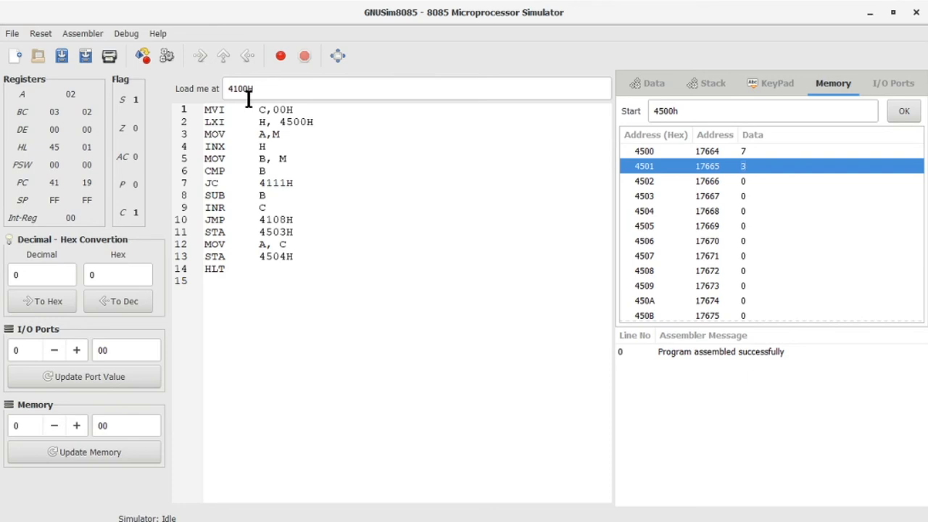
mouse_move(272, 89)
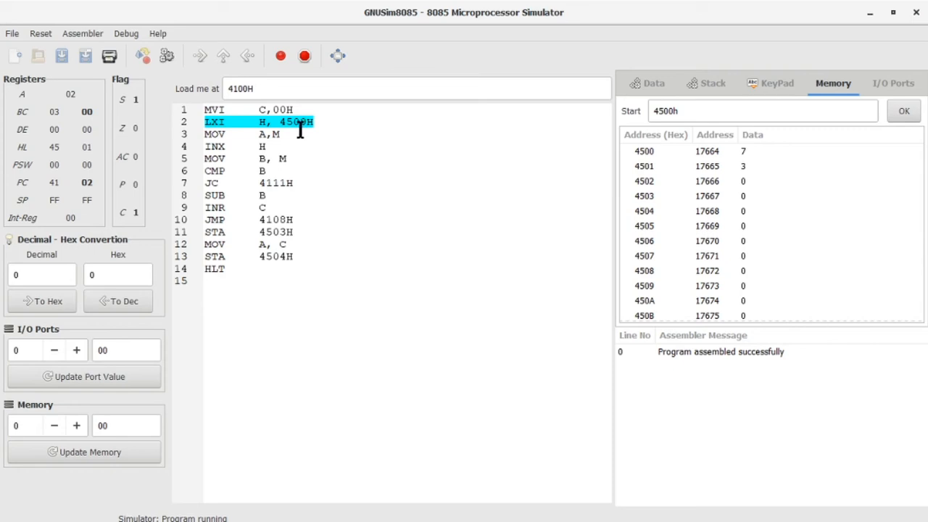
Step over LXI, MOV and INX so HL reaches 4501H and A holds 7
left_click(223, 56)
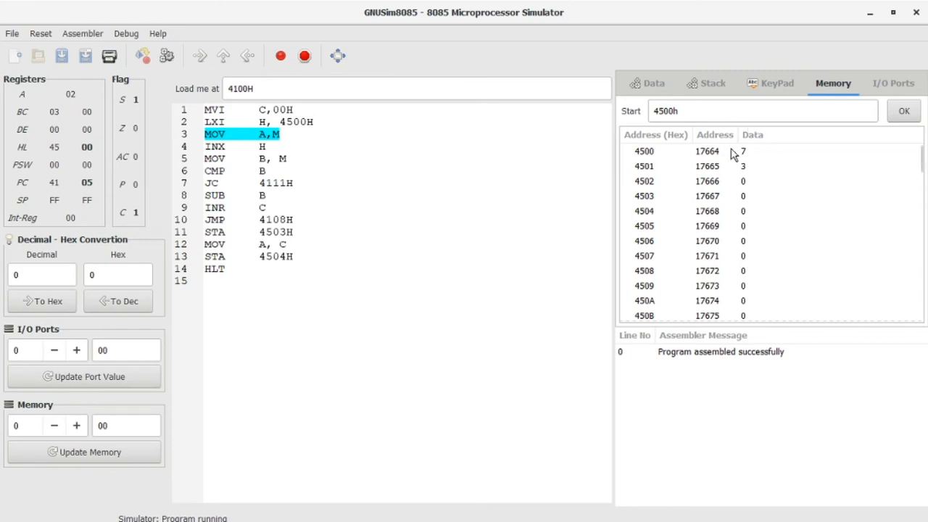
left_click(223, 56)
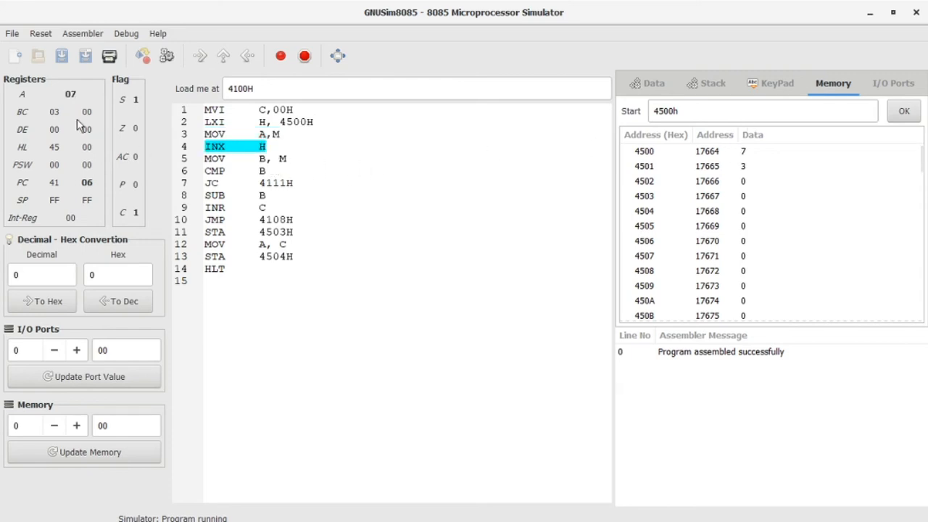
mouse_move(79, 100)
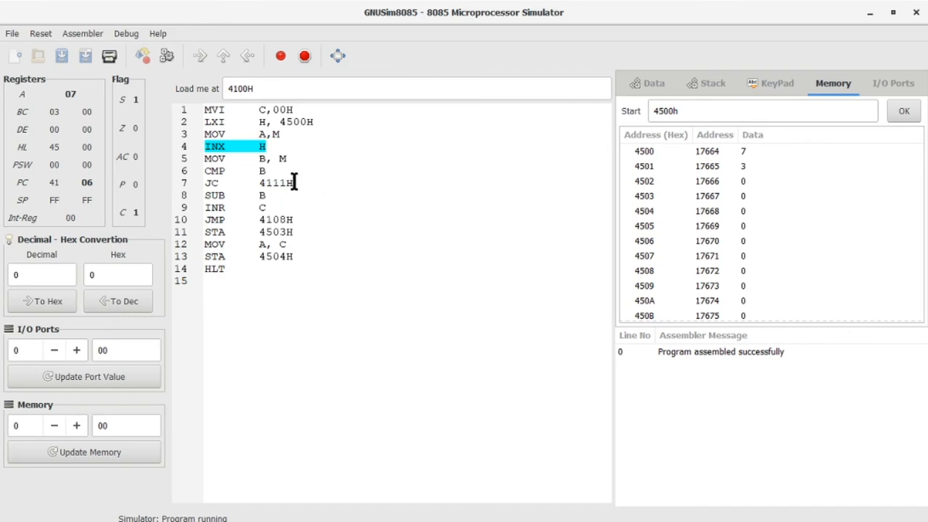
left_click(223, 55)
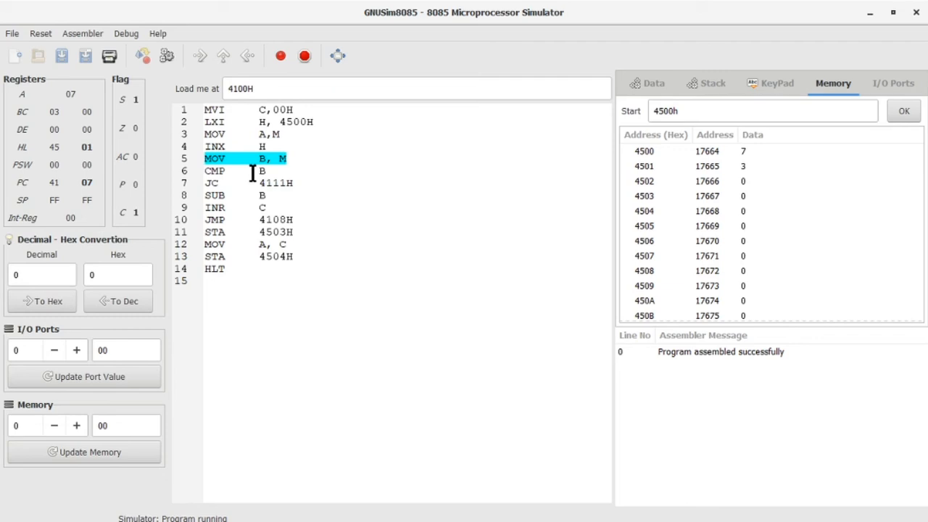
mouse_move(762, 179)
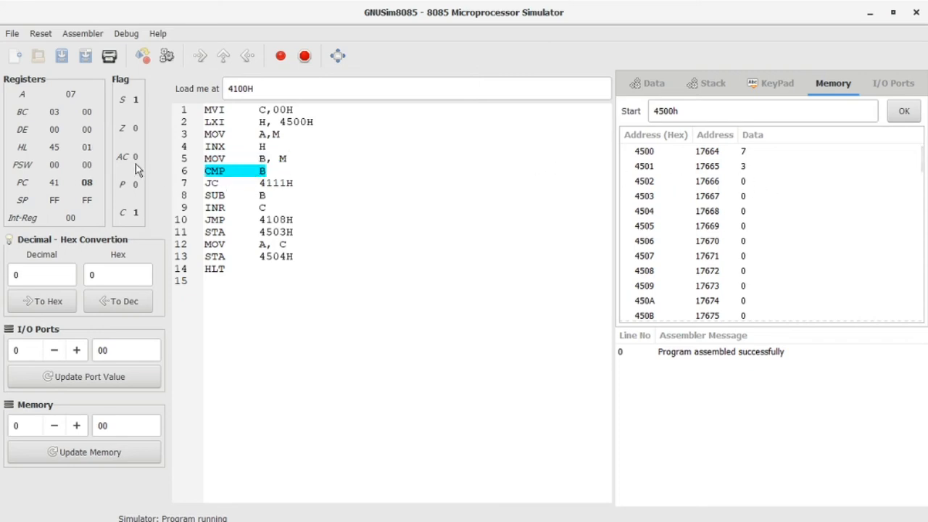
mouse_move(56, 121)
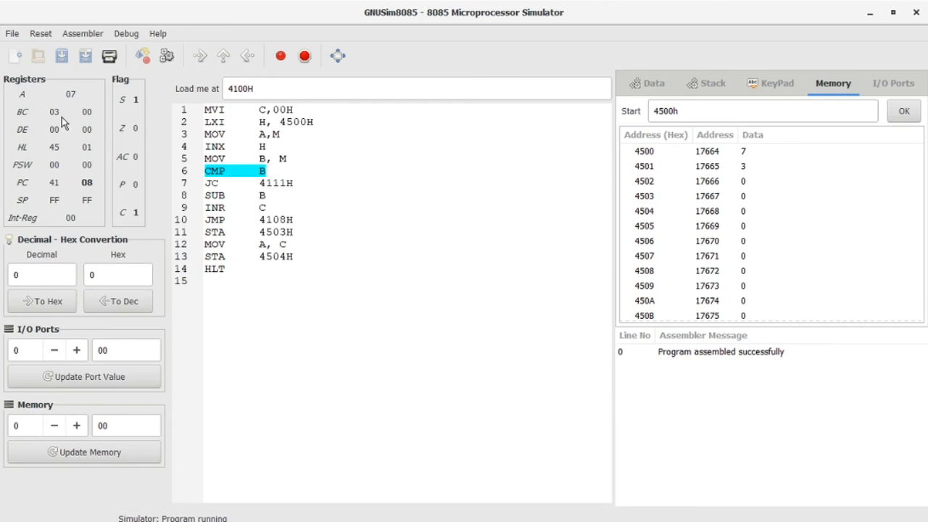
mouse_move(81, 100)
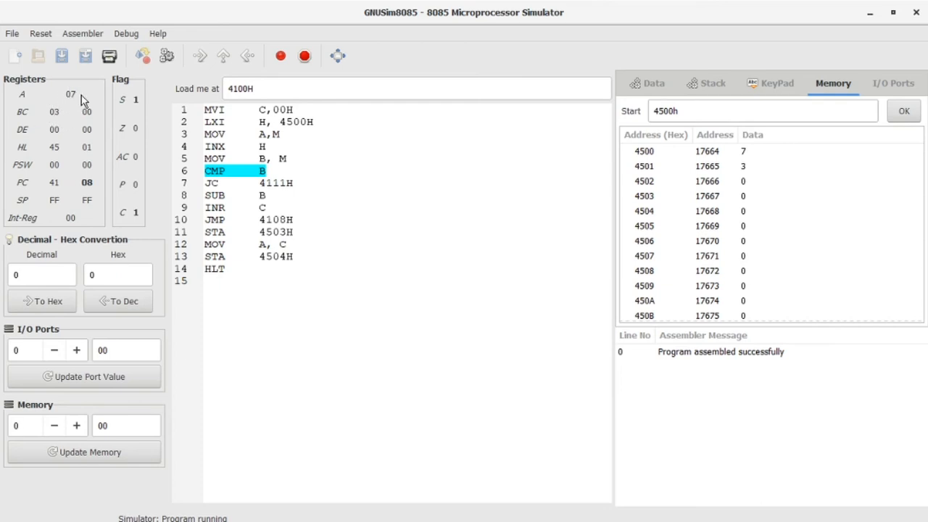
mouse_move(80, 100)
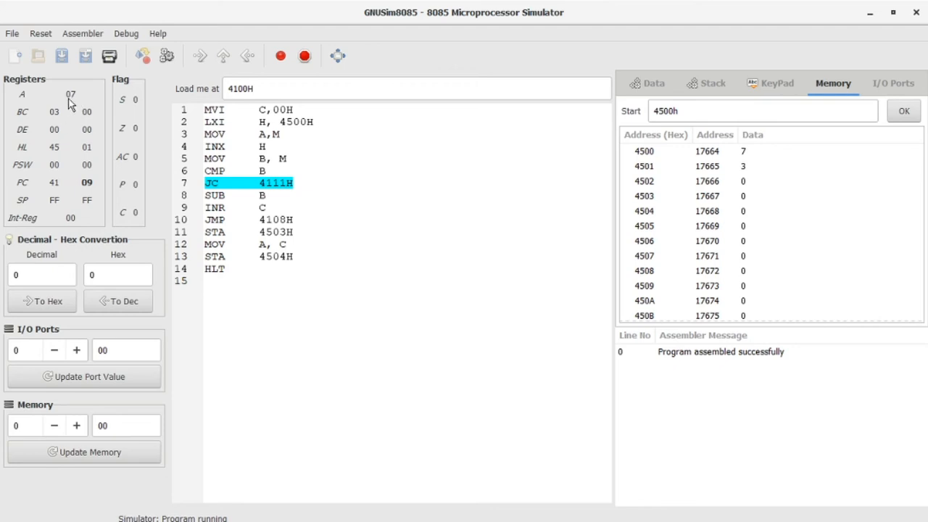
mouse_move(70, 110)
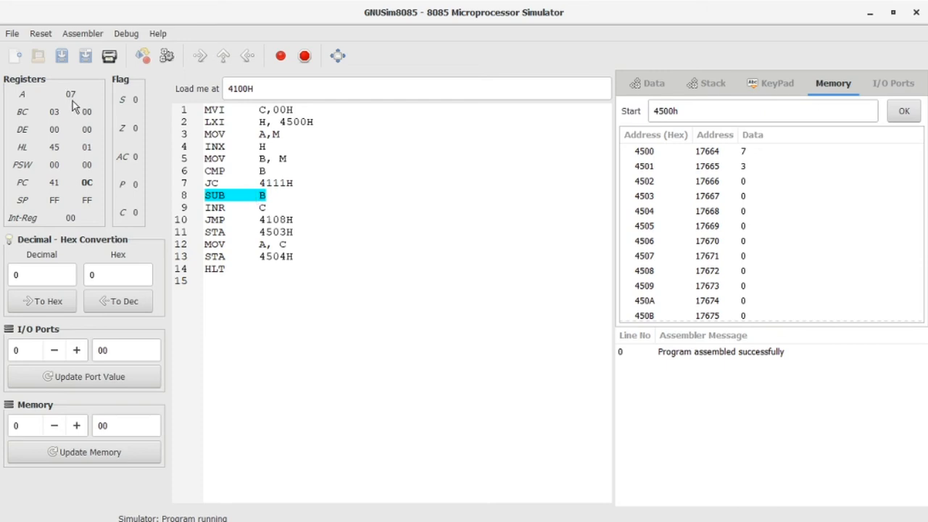
mouse_move(75, 104)
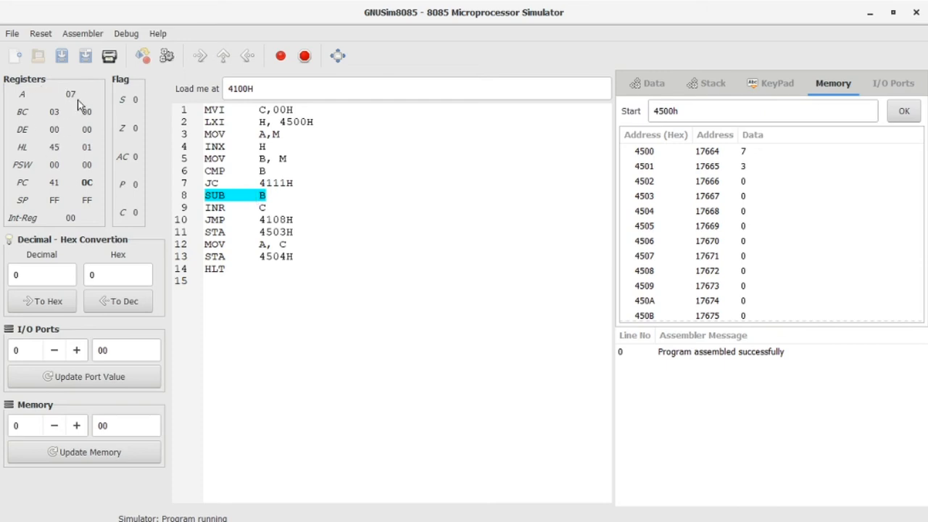
Step over SUB B and INR C so A becomes 04 and C becomes 01
left_click(223, 55)
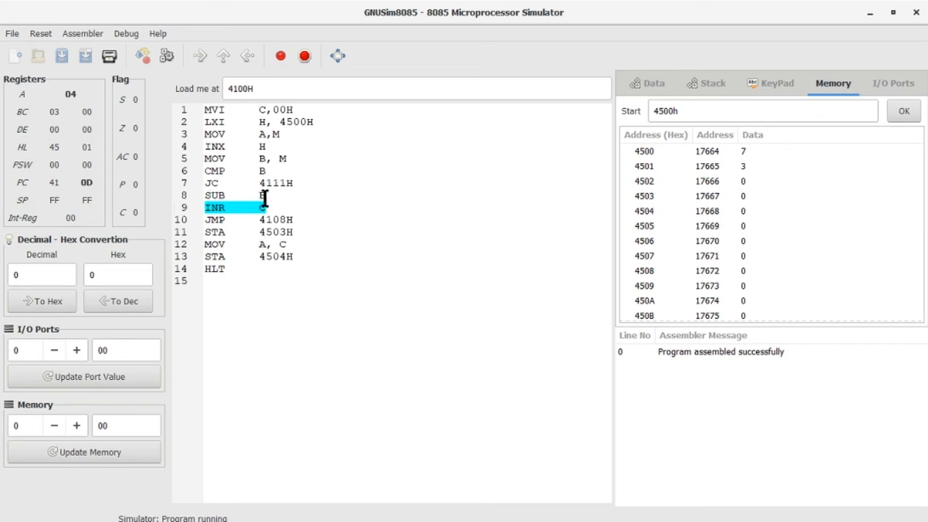
mouse_move(266, 200)
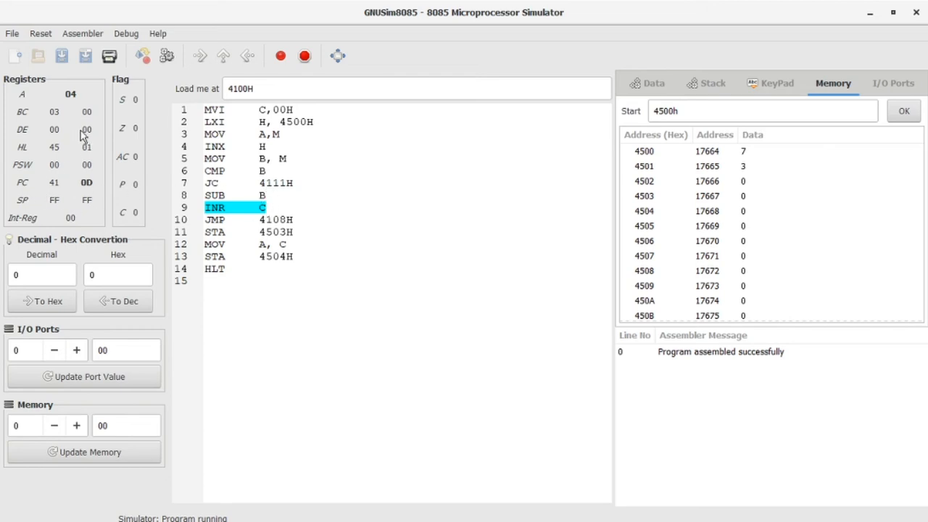
left_click(223, 55)
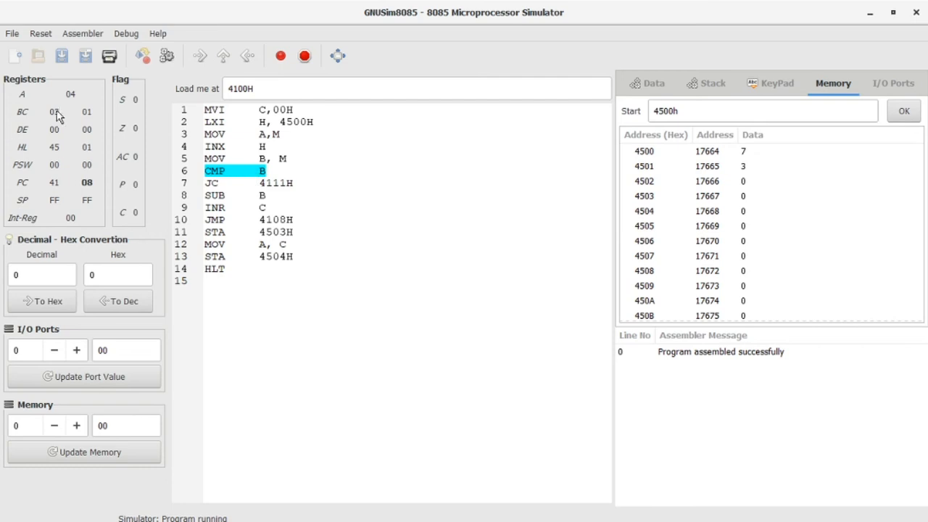
Step over the second loop pass so A becomes 01 and C becomes 02
left_click(223, 55)
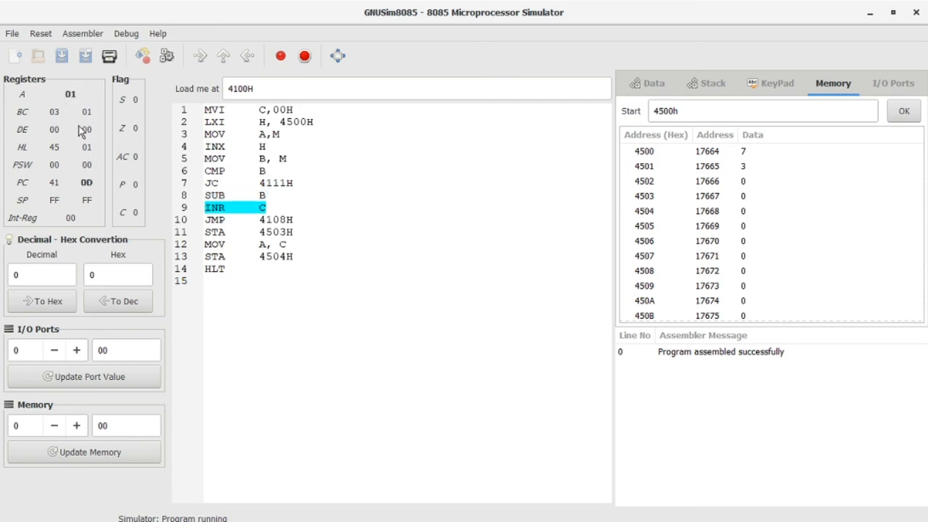
left_click(223, 55)
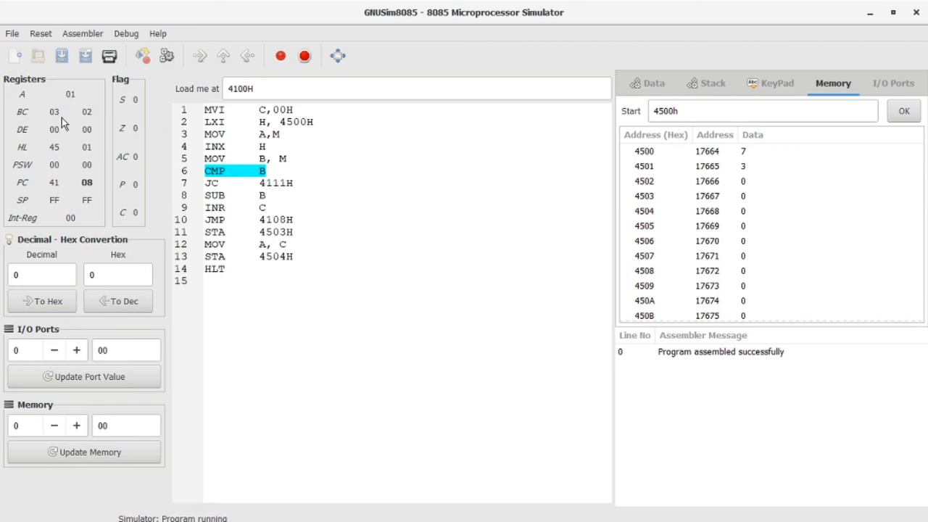
mouse_move(72, 105)
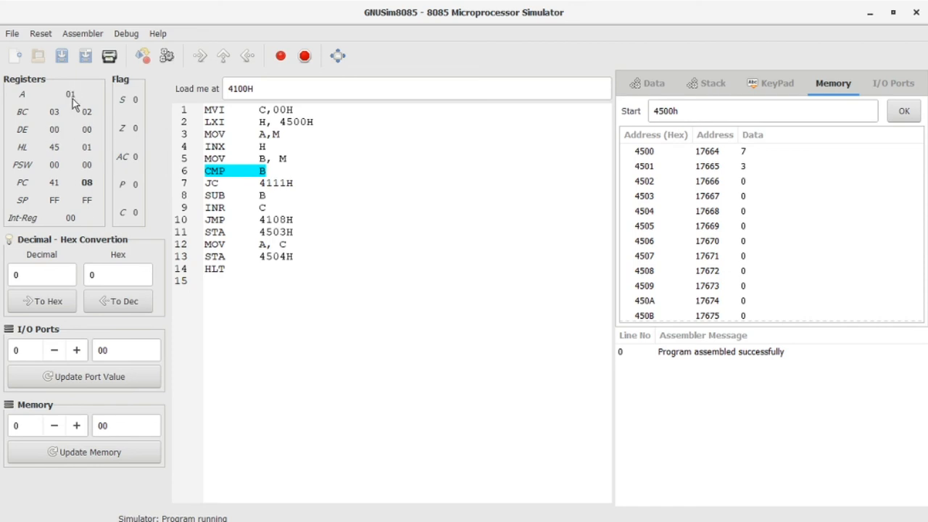
mouse_move(98, 150)
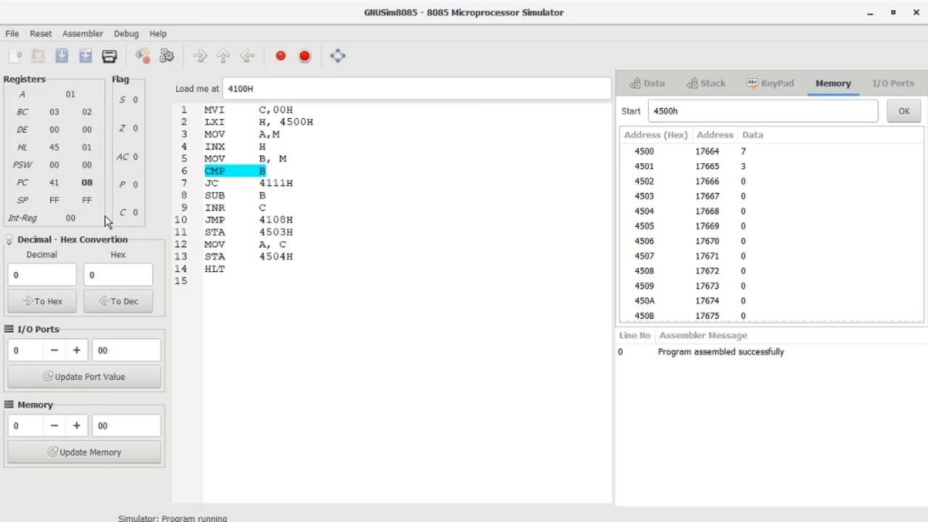
Step through CMP B, JC, STA and MOV to store remainder 1 at 4503H and quotient 2 at 4504H
left_click(224, 55)
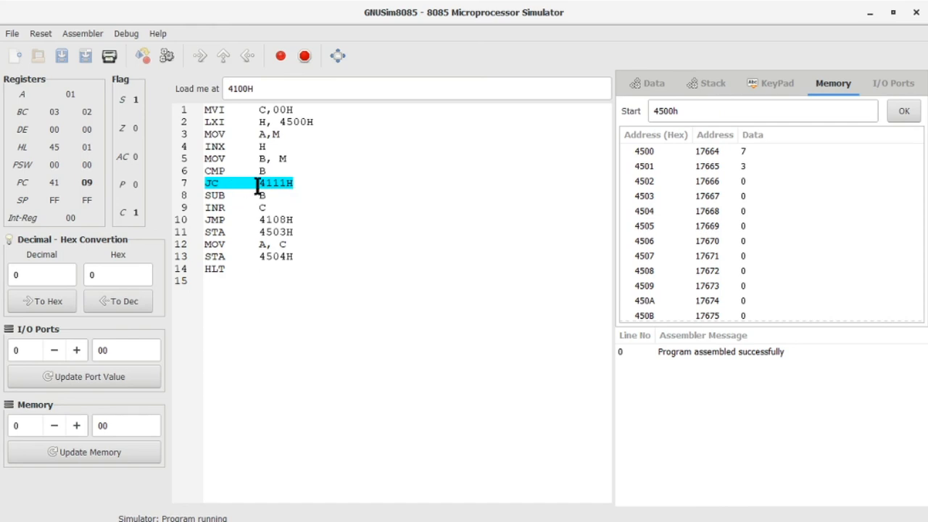
left_click(200, 55)
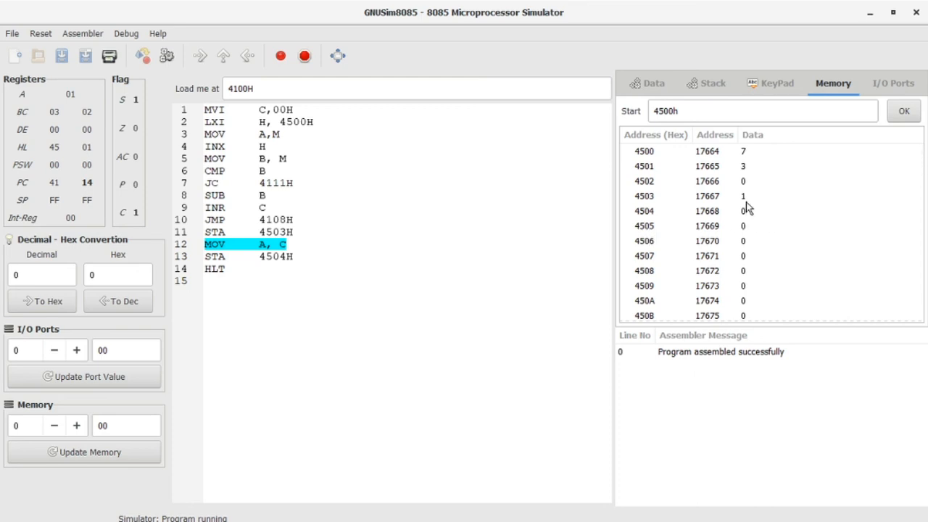
left_click(200, 56)
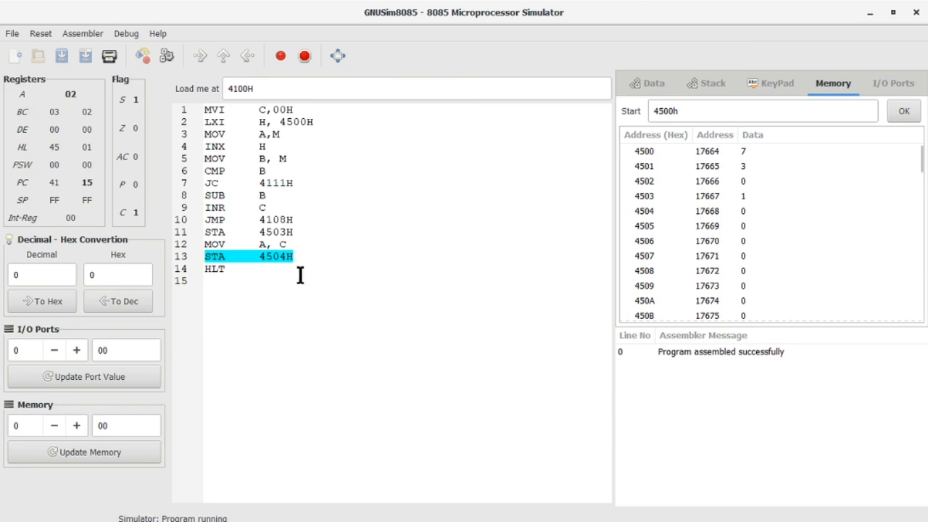
left_click(223, 56)
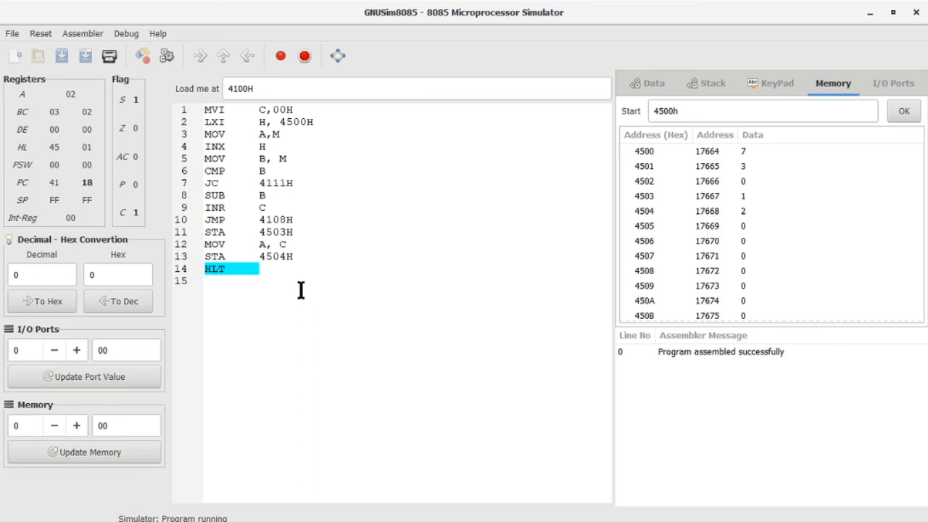